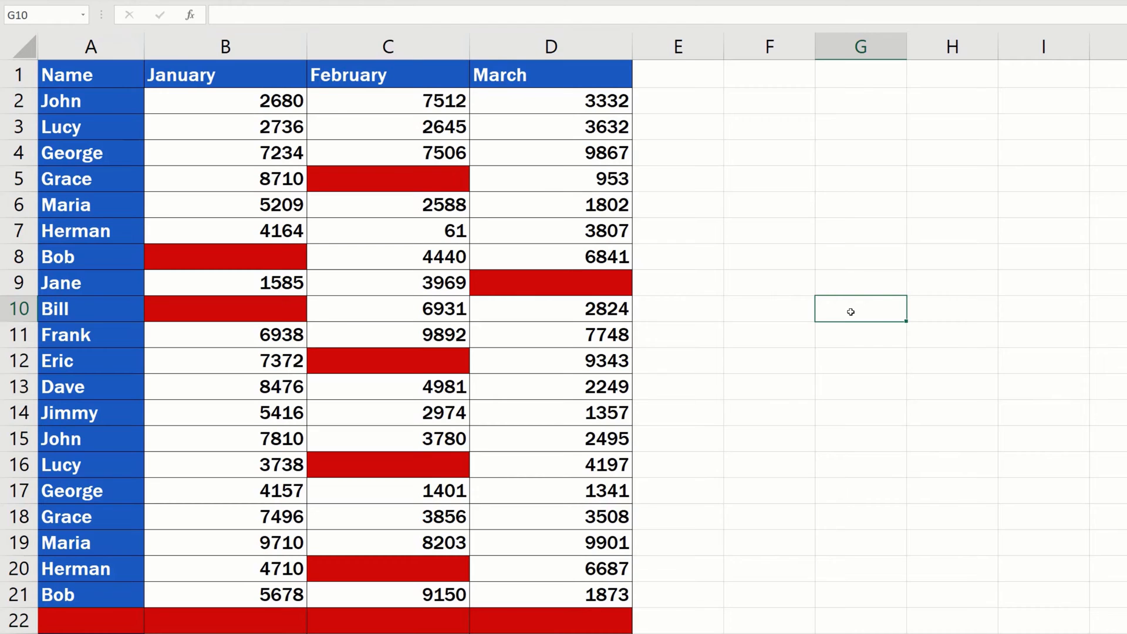
Fill Grace's blank February cell C5 with a number so its red highlight disappears.
scroll(down, 3)
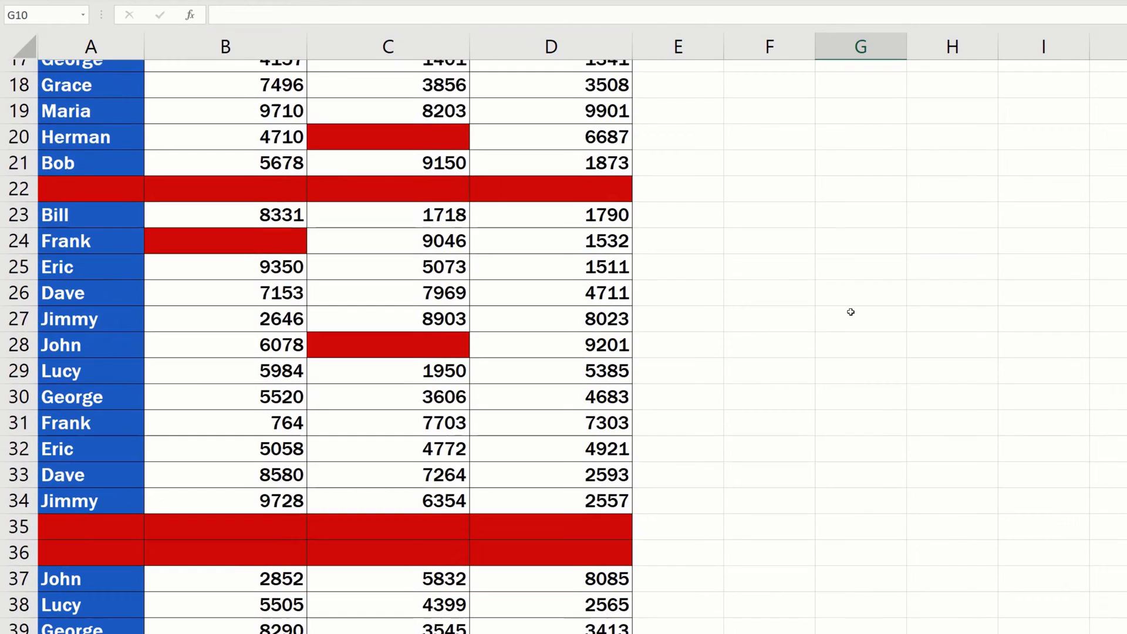
scroll(down, 3)
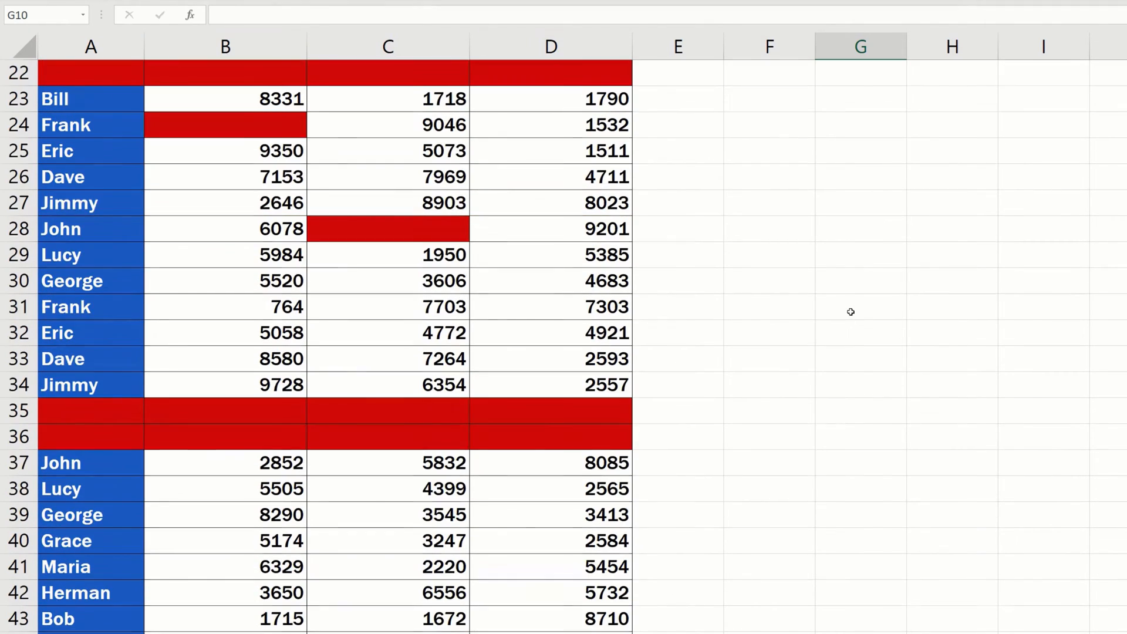
scroll(up, 3)
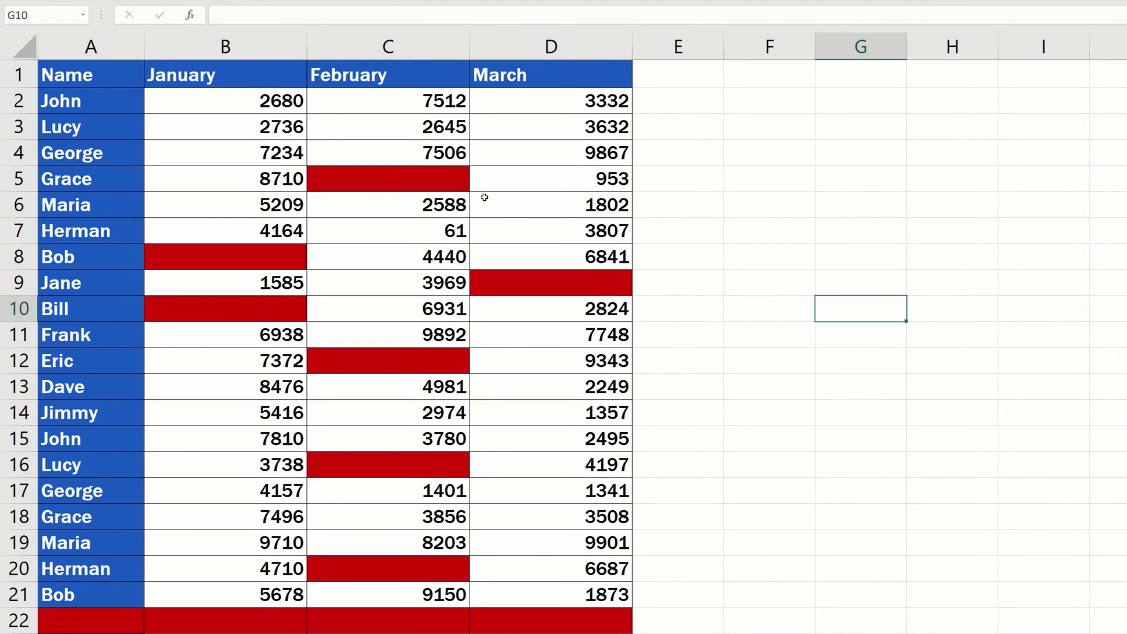
click(388, 178)
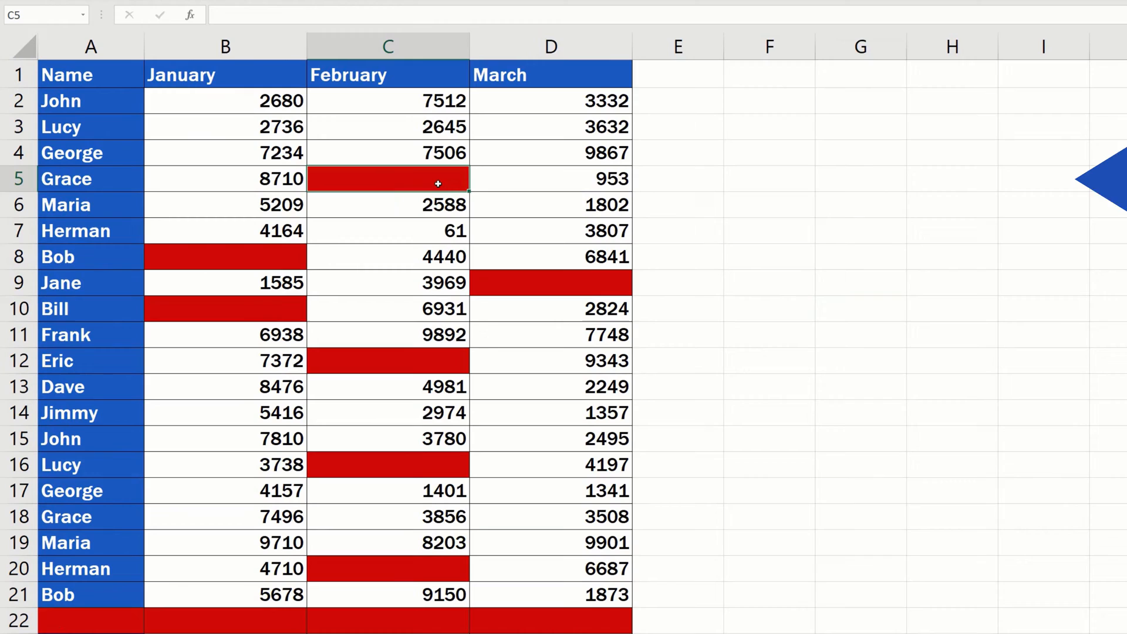
click(388, 205)
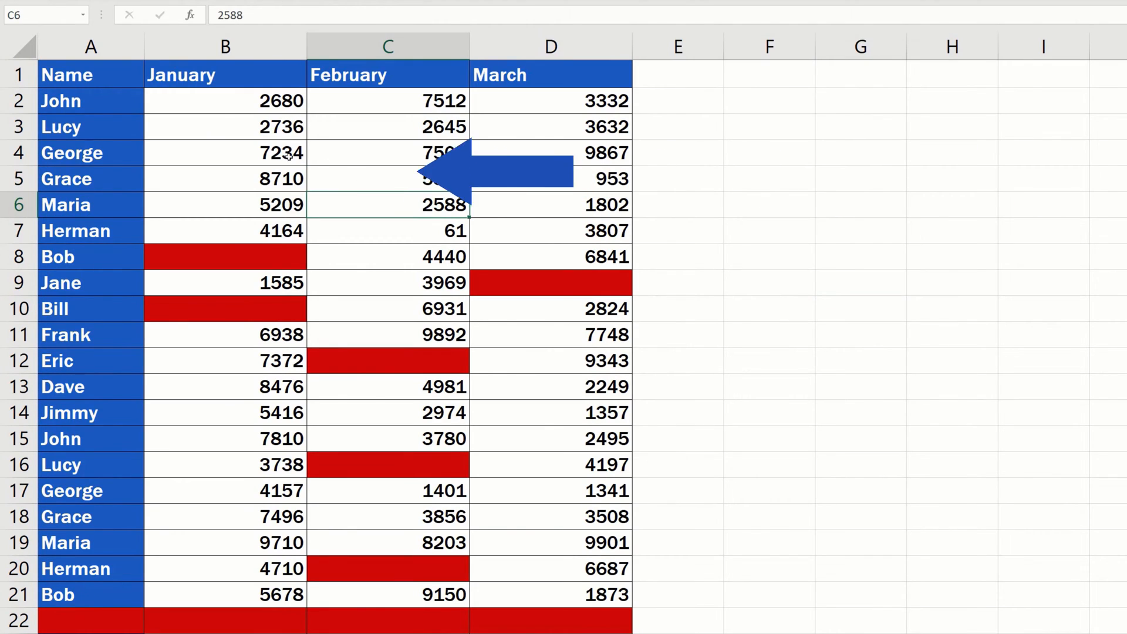
click(225, 153)
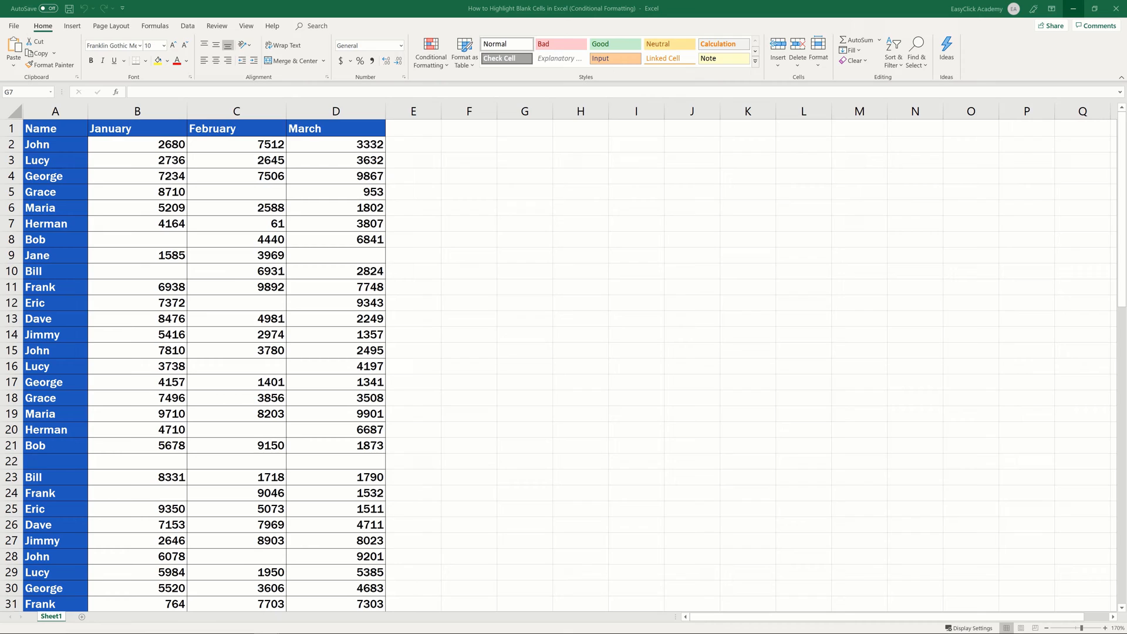
mouse_move(497, 309)
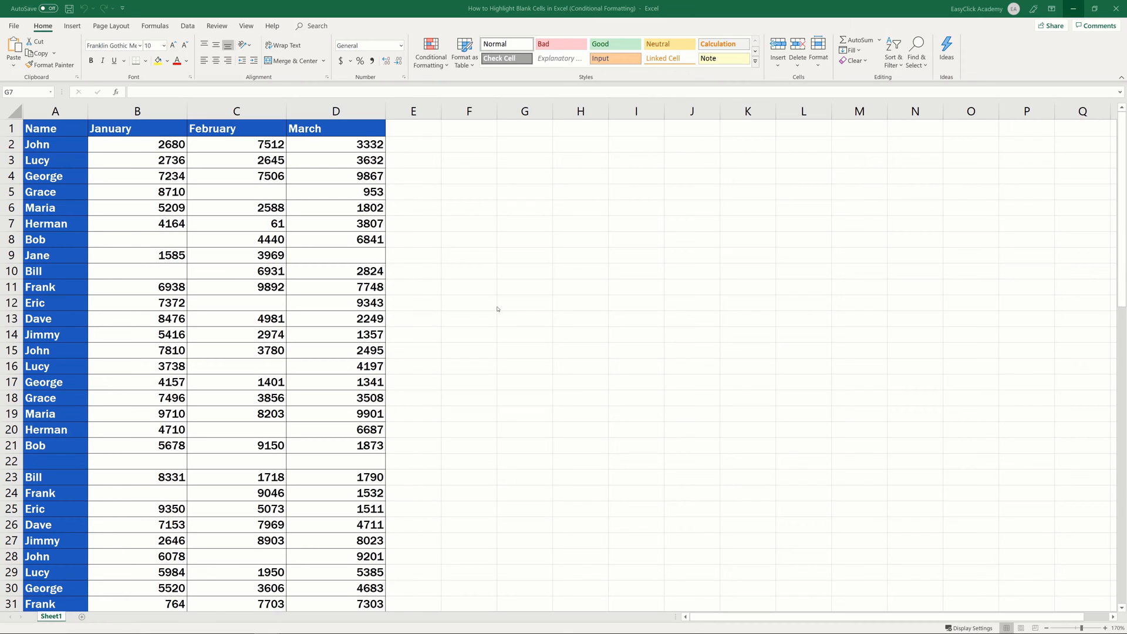
Select the whole data range from A1 through the March column.
click(469, 303)
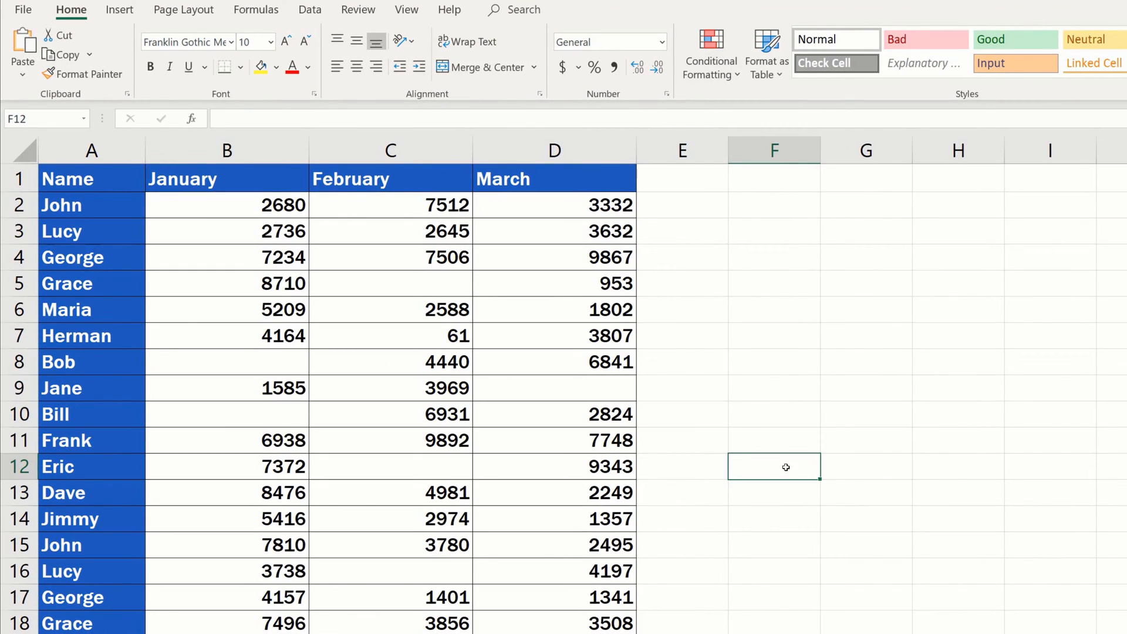
mouse_move(799, 462)
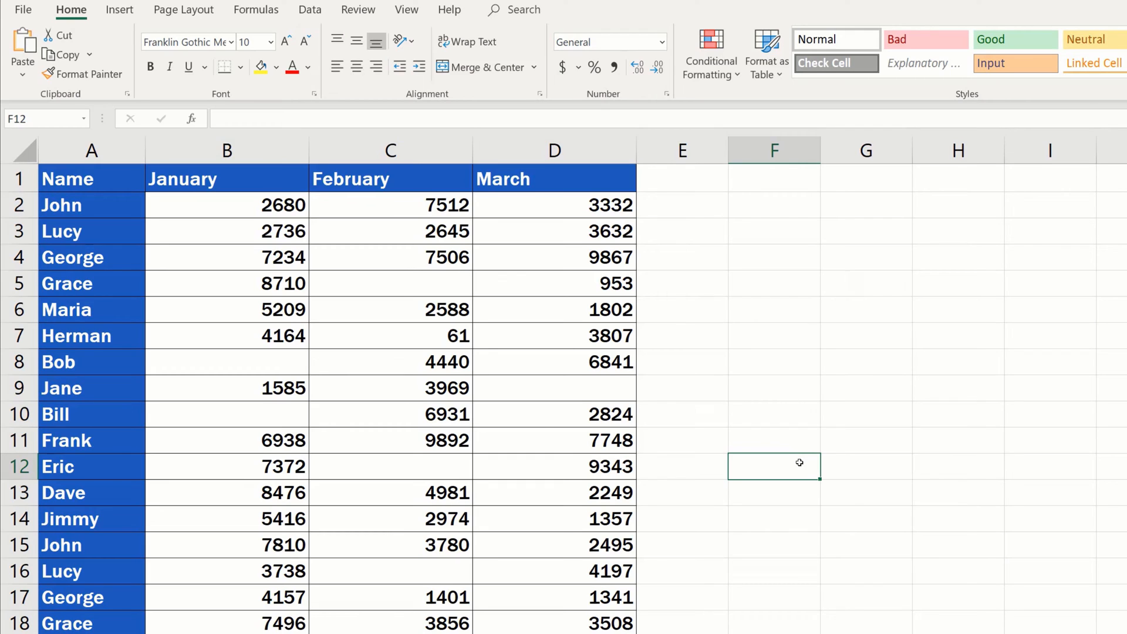
mouse_move(785, 461)
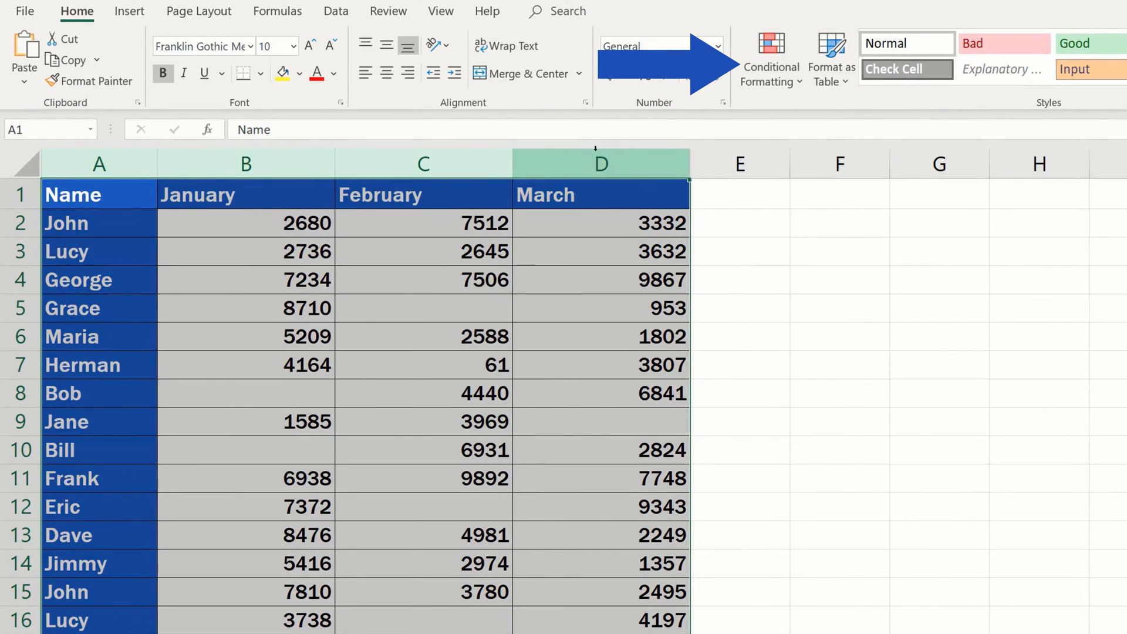
Create a new 'Format only cells that contain' rule with the condition set to Blanks.
click(771, 58)
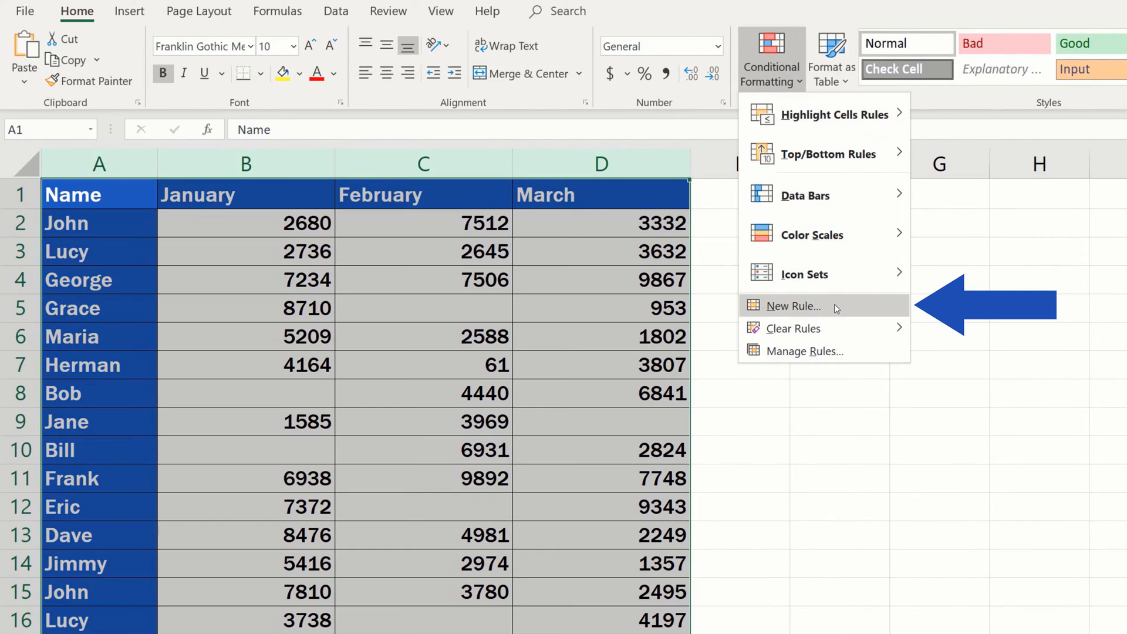
click(793, 305)
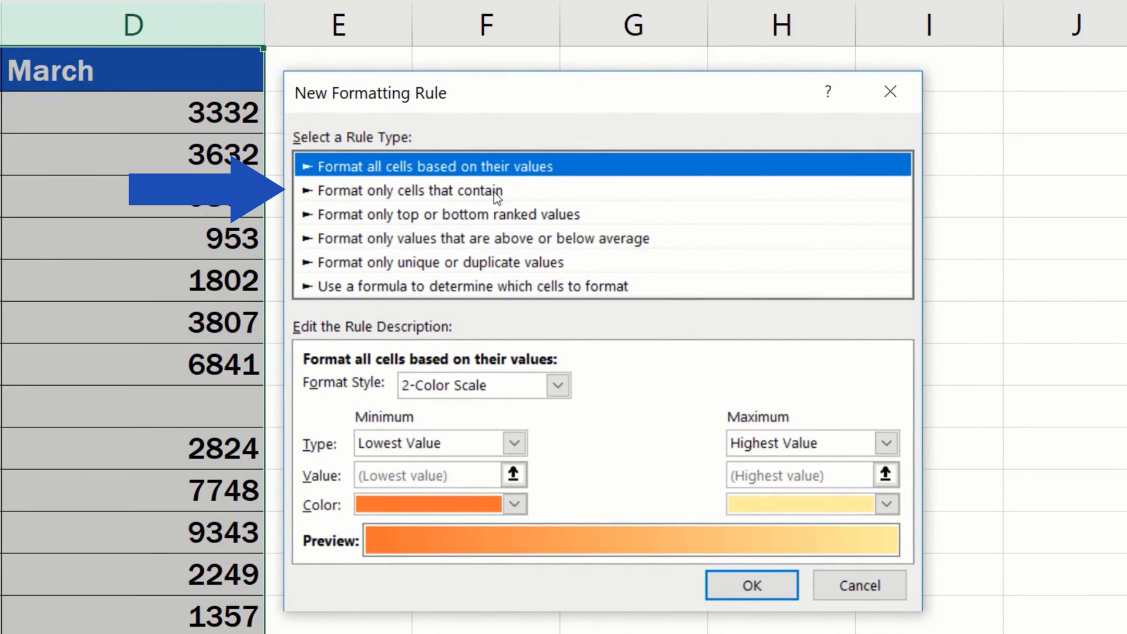
click(411, 191)
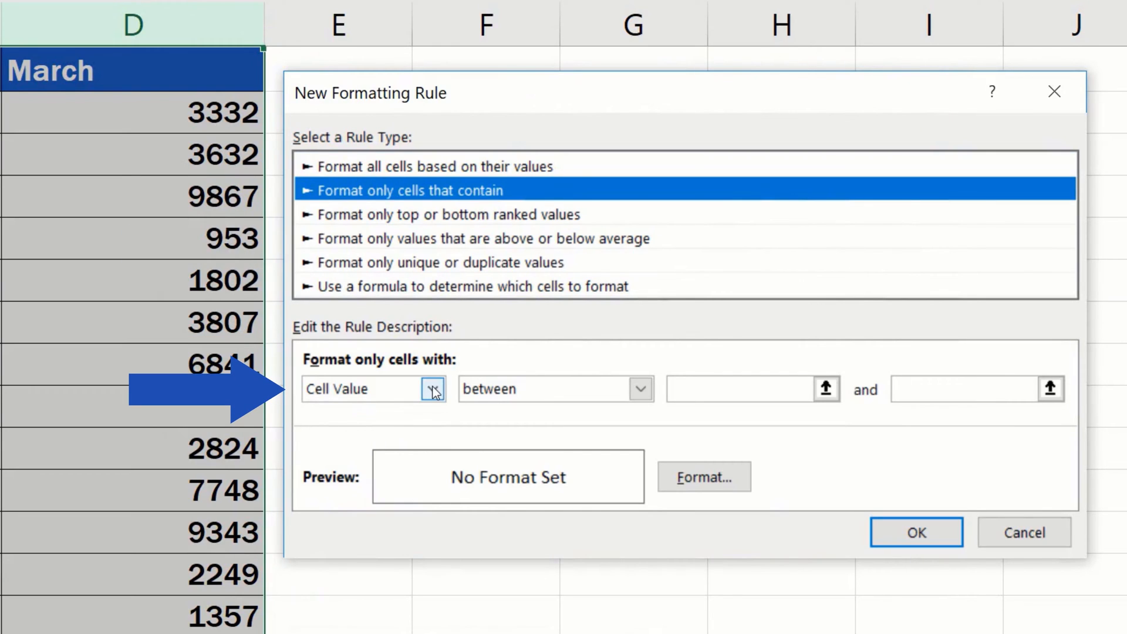
click(433, 389)
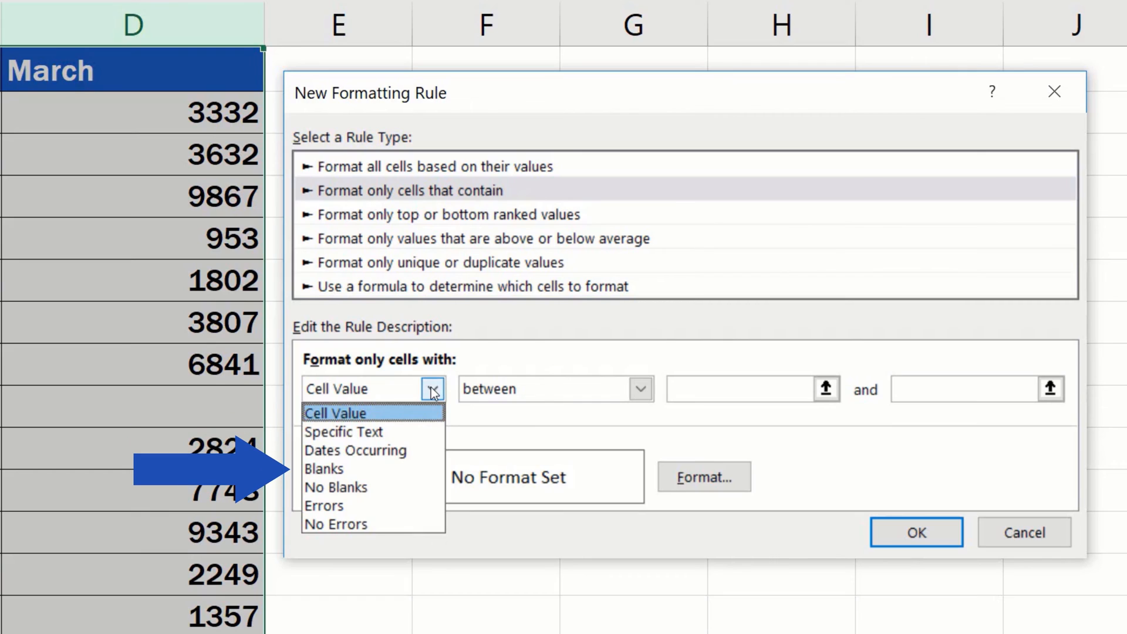
click(324, 469)
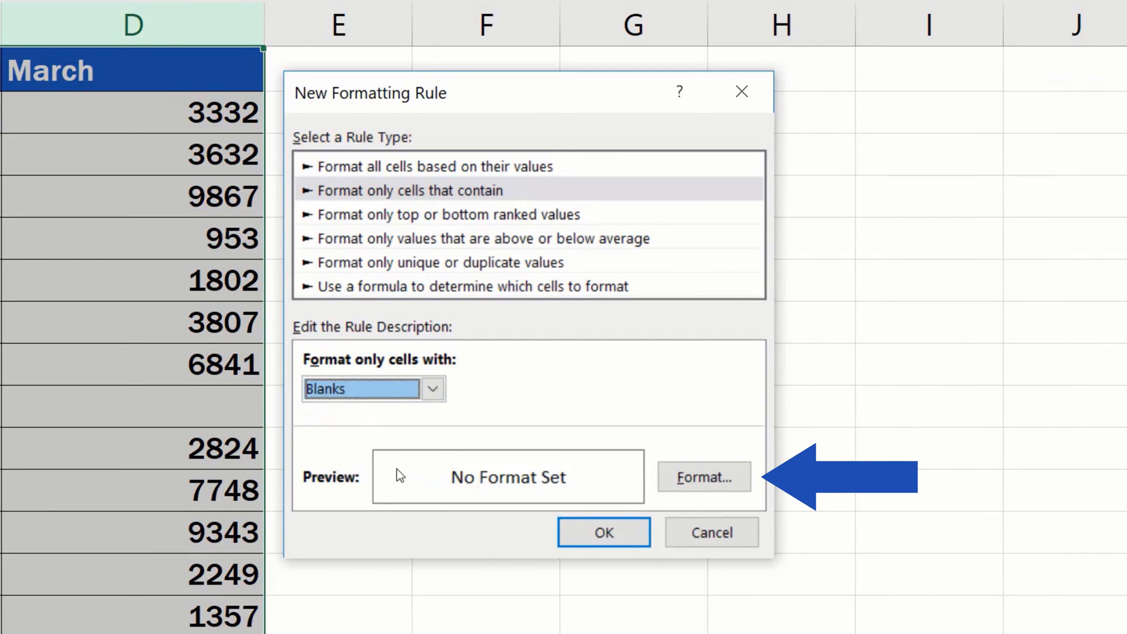
mouse_move(733, 481)
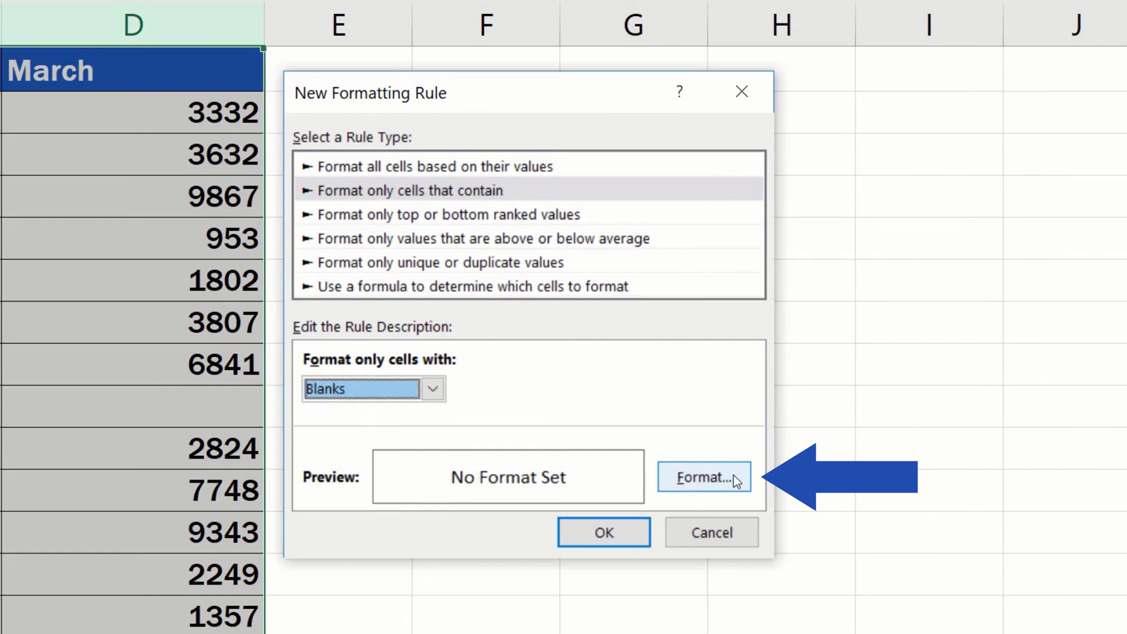
Set the blank-cells rule's format to a dark red background fill.
click(704, 477)
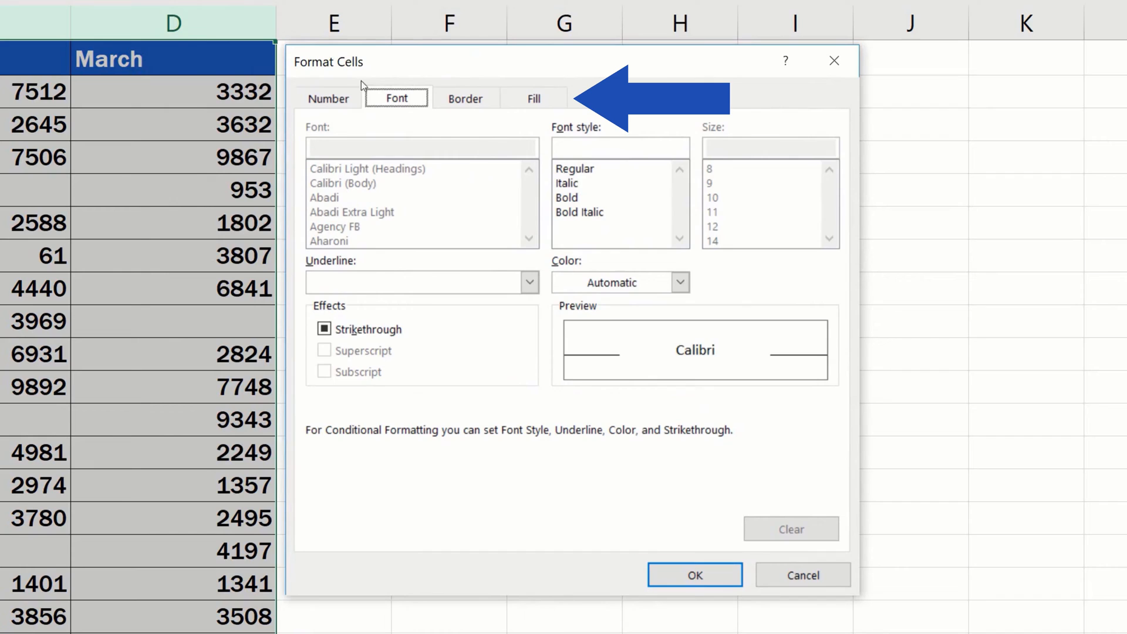
click(465, 98)
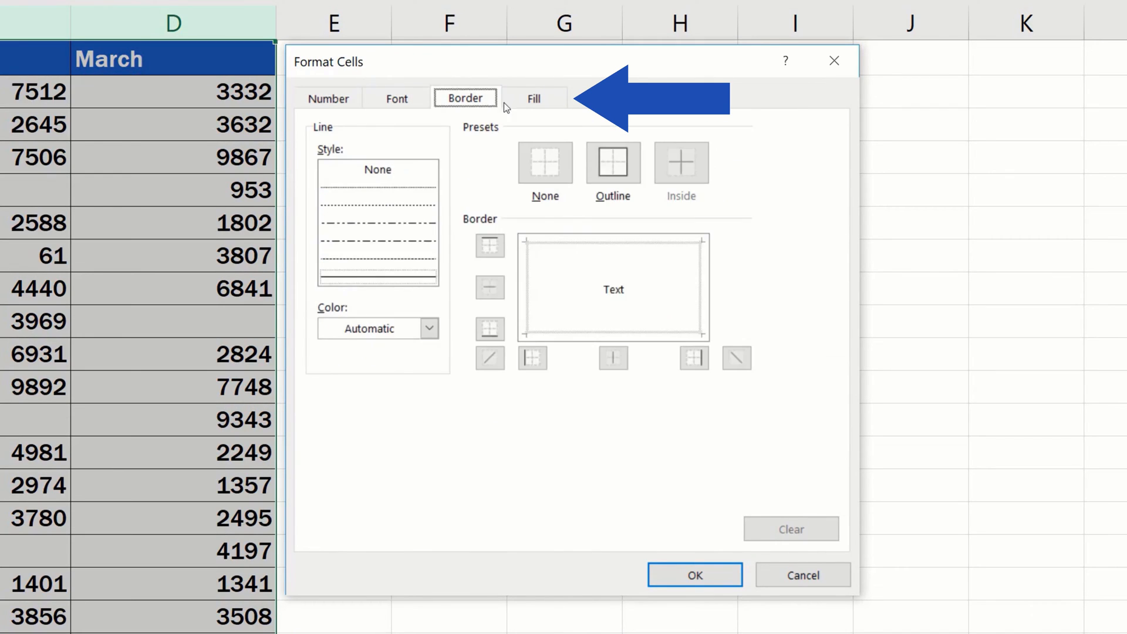
click(534, 98)
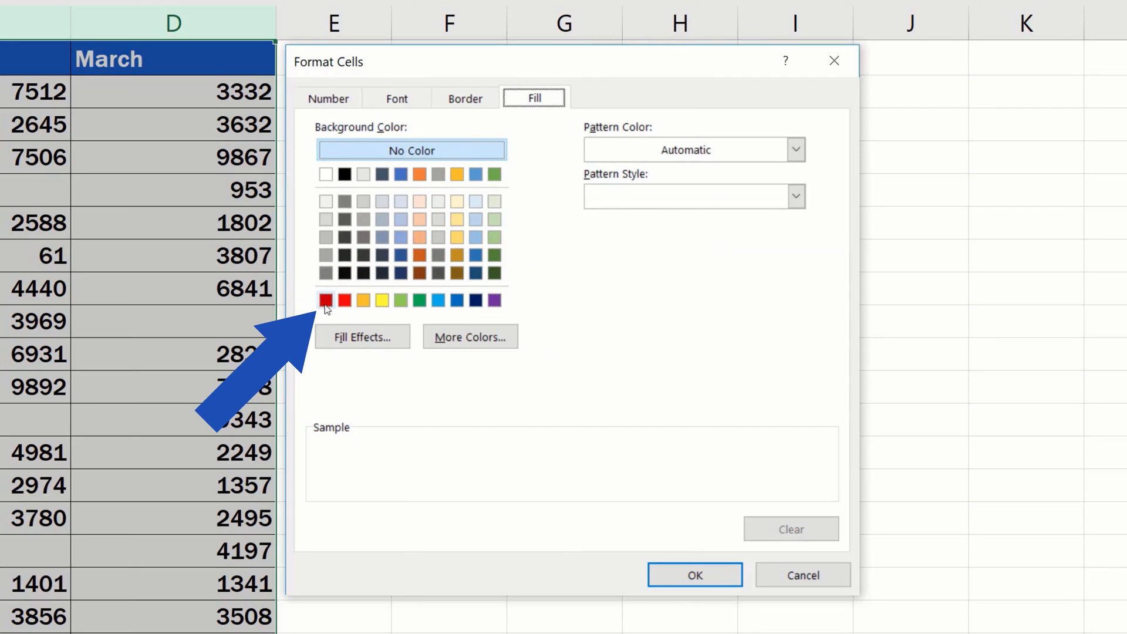
click(326, 300)
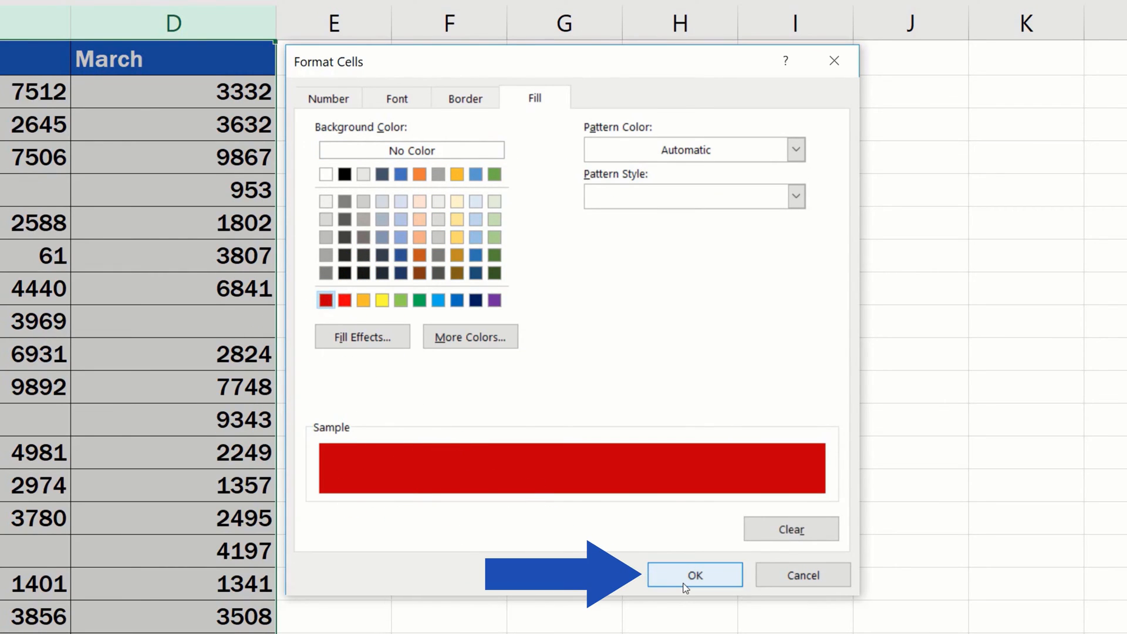
click(695, 574)
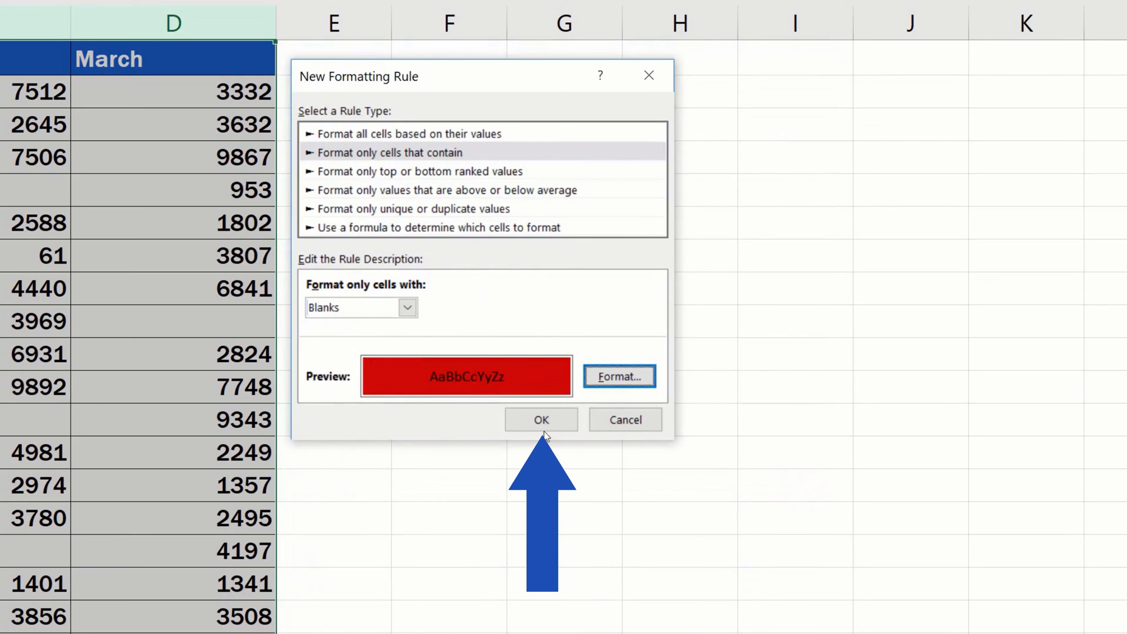
Apply the Blanks rule, enter 5326 in Grace's February cell, and select George's January cell.
click(541, 420)
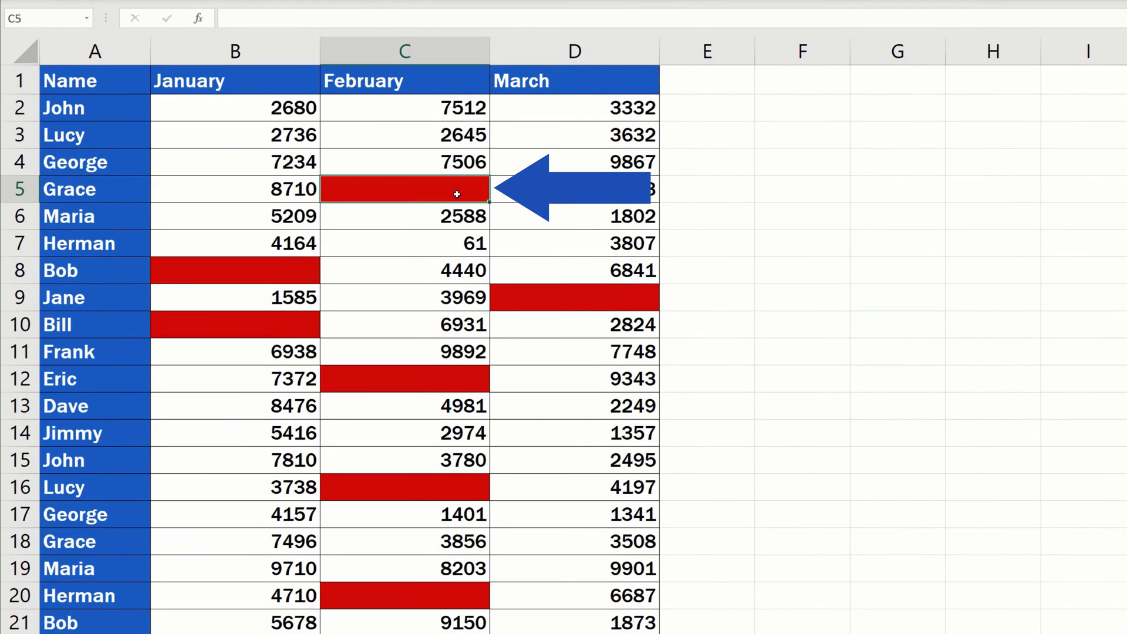
text(5326)
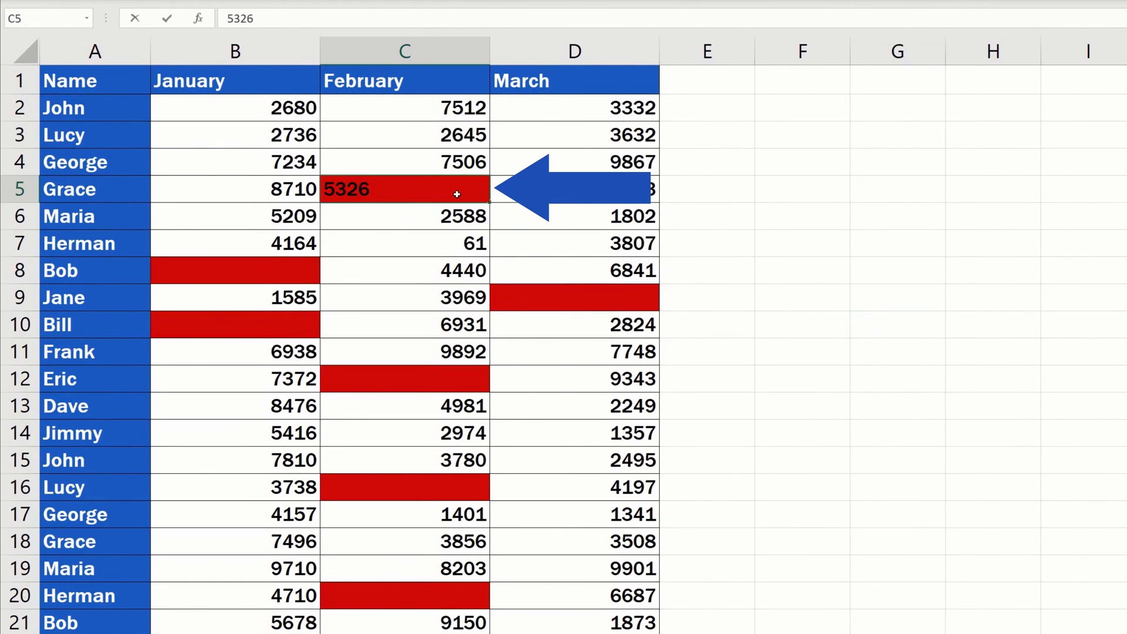
click(404, 217)
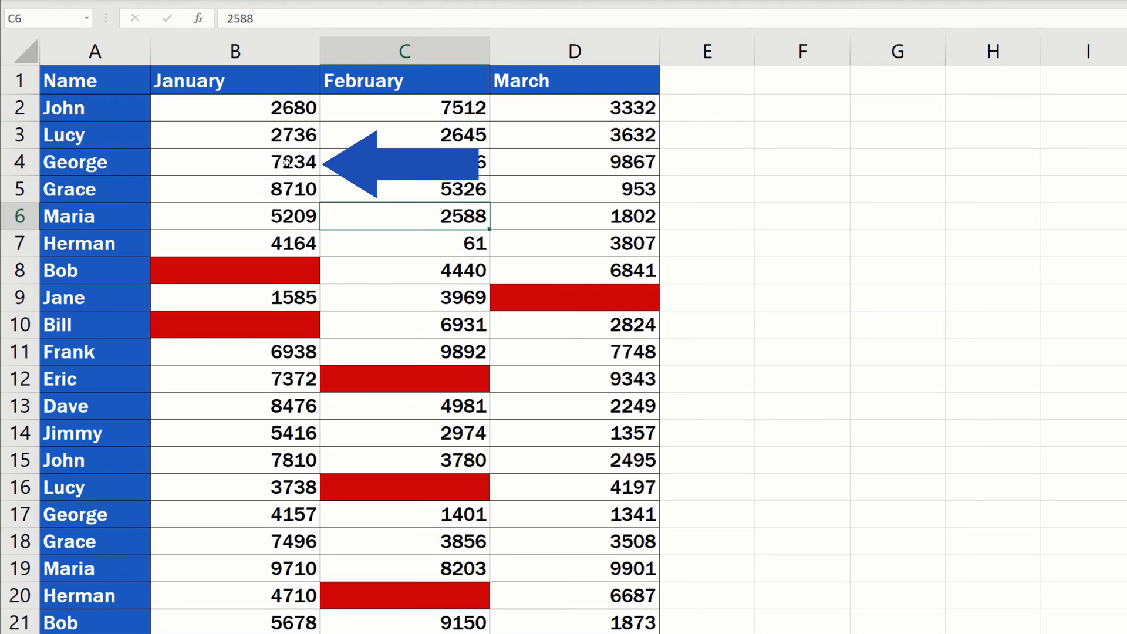
click(235, 162)
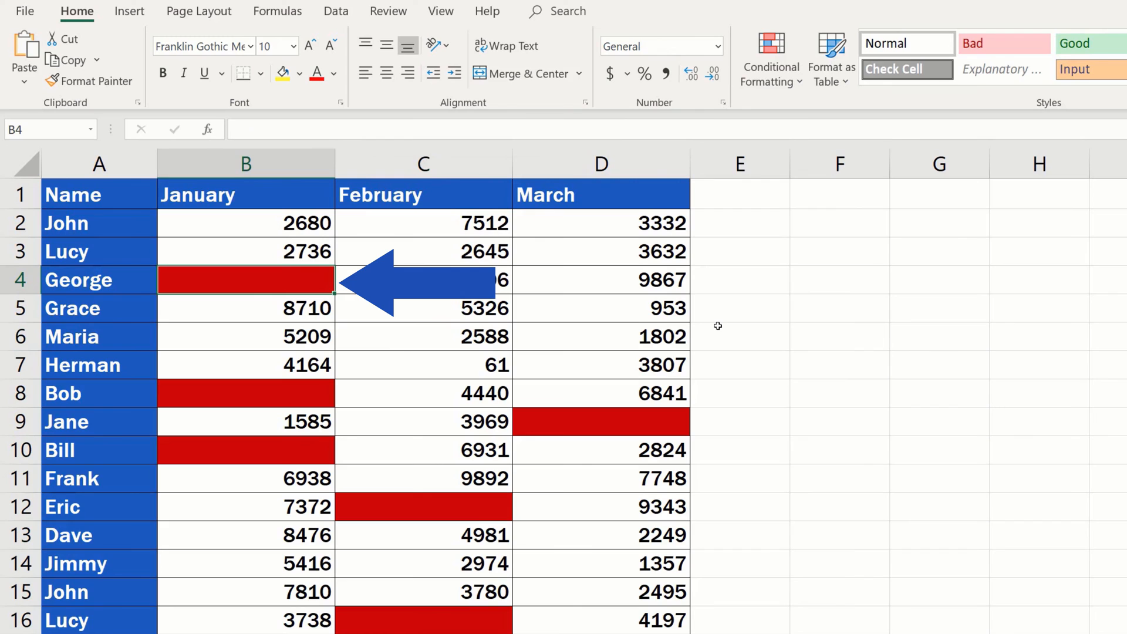
Clear conditional formatting rules from the entire sheet.
click(771, 58)
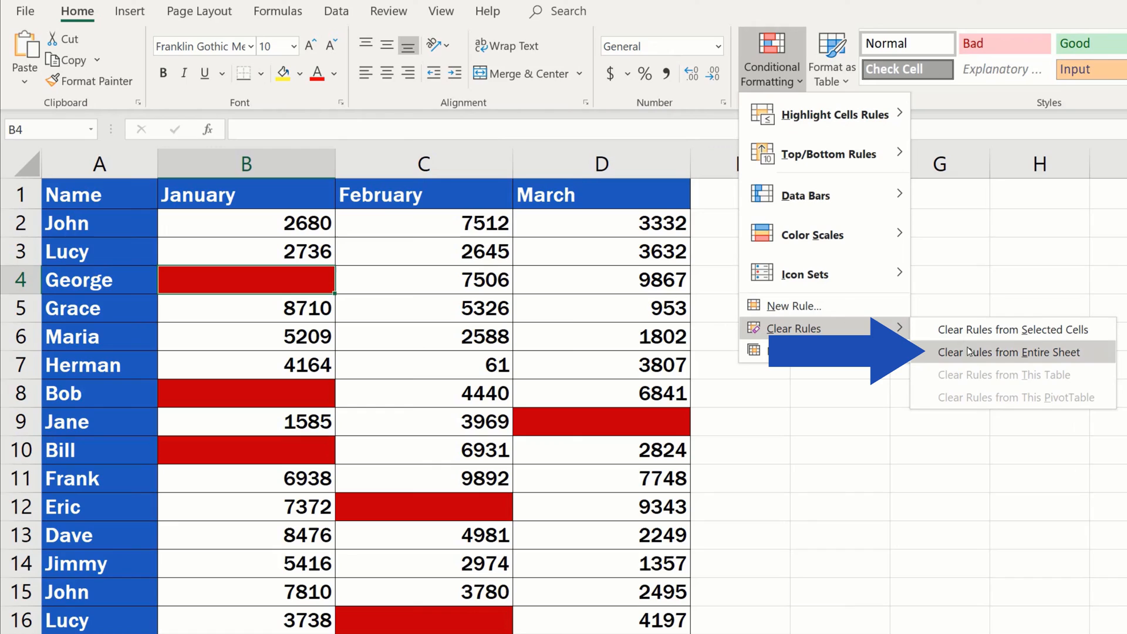
click(1009, 353)
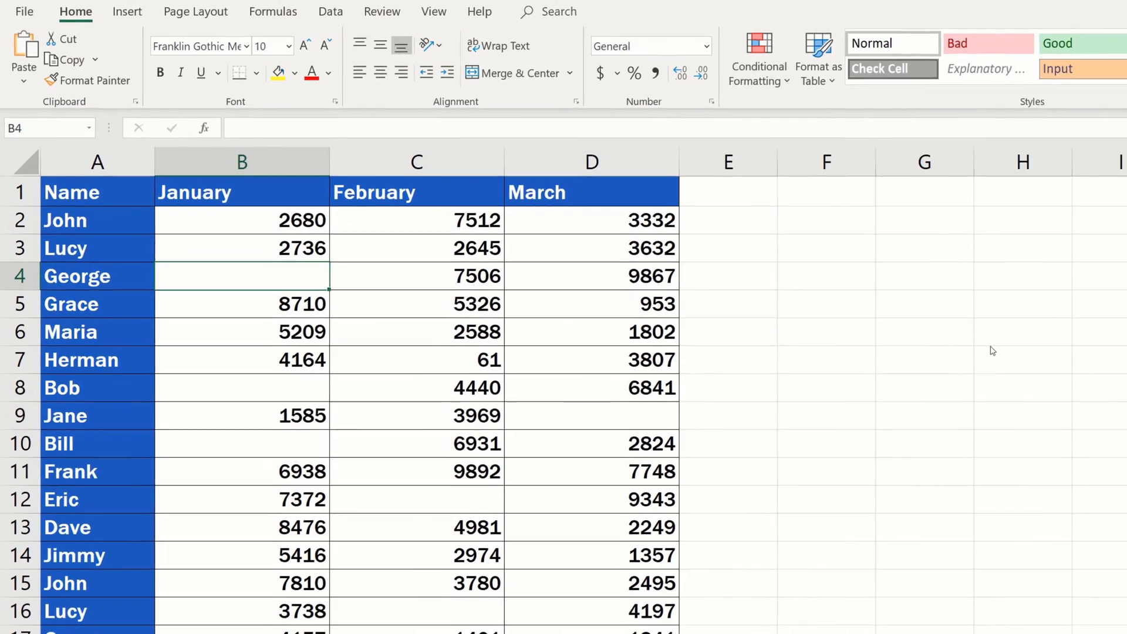